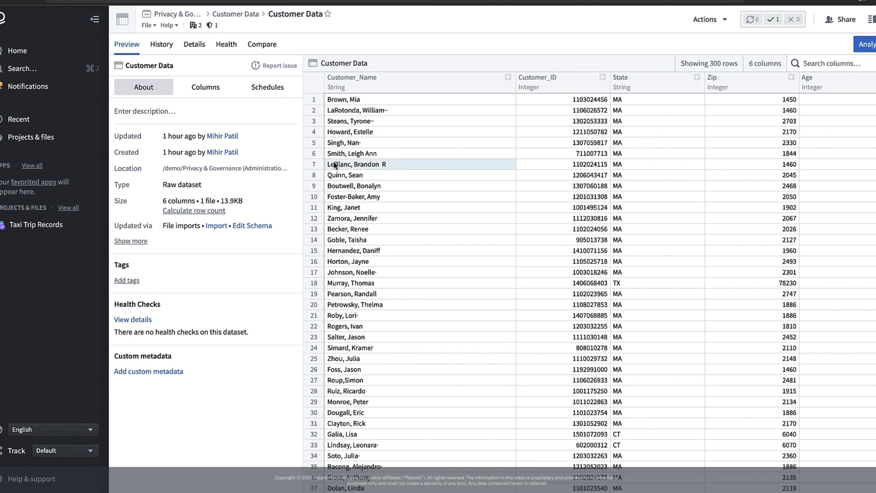
- Preview the Customer Data Encrypted dataset with Customer_Name shown as ciphertext
{"action": "left_click", "coordinate": [365, 239]}
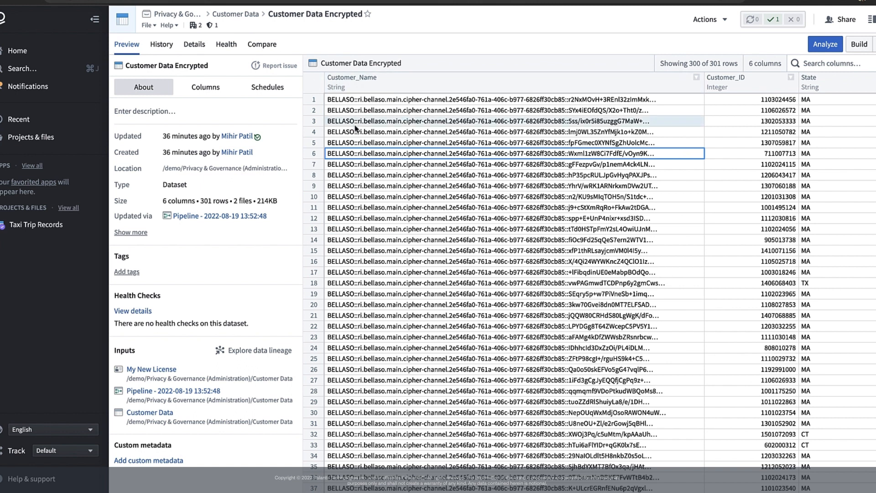
{"action": "left_click", "coordinate": [521, 242]}
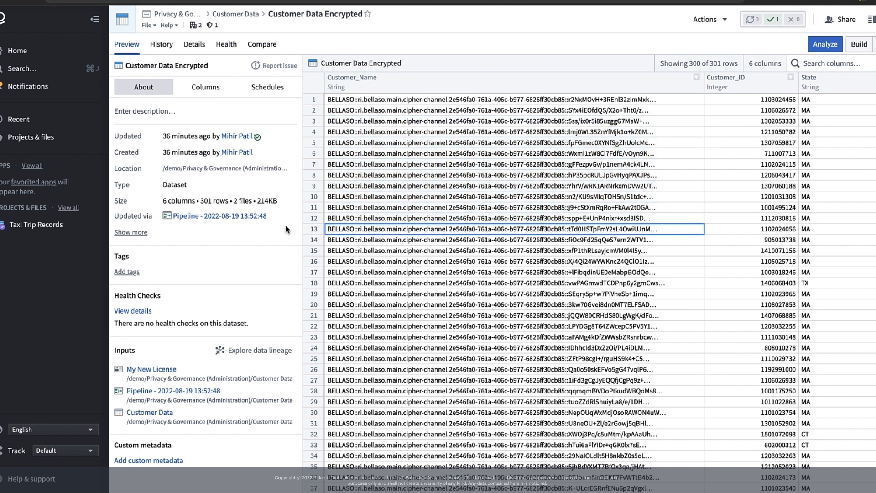
{"action": "mouse_move", "coordinate": [279, 229]}
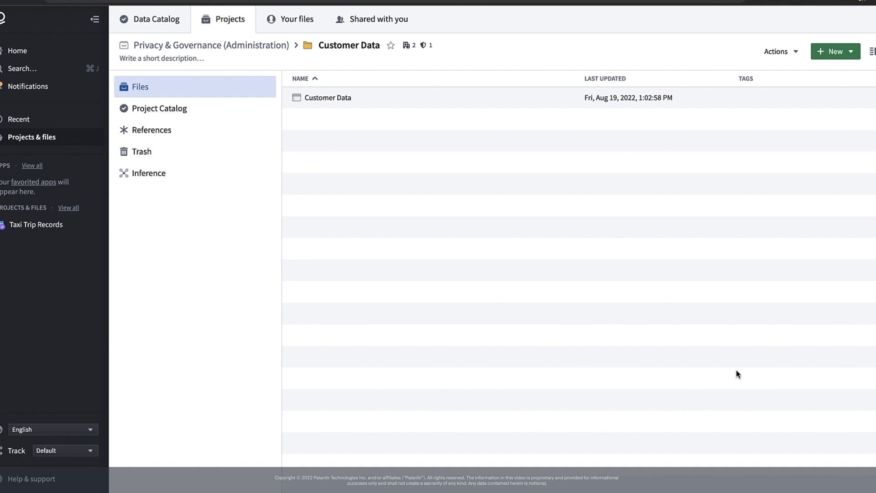
{"action": "mouse_move", "coordinate": [745, 349]}
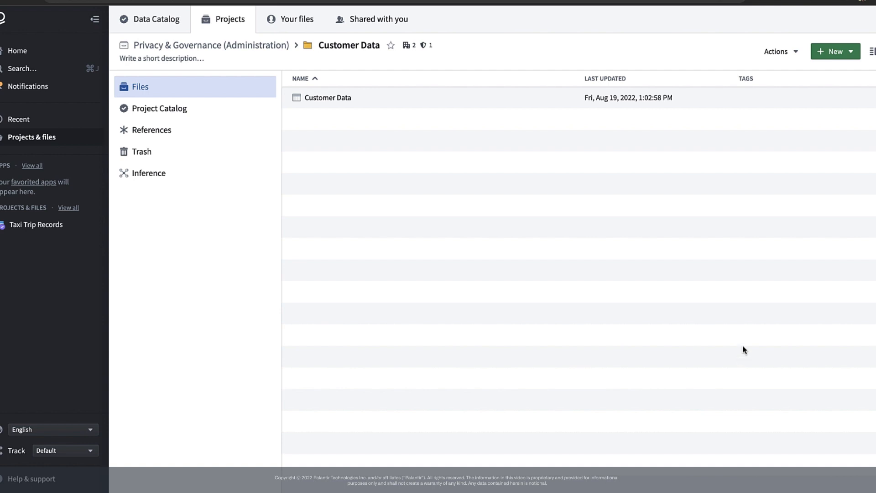
- Begin a new Cipher Channel from the Customer Data project's New menu
{"action": "left_click", "coordinate": [833, 51]}
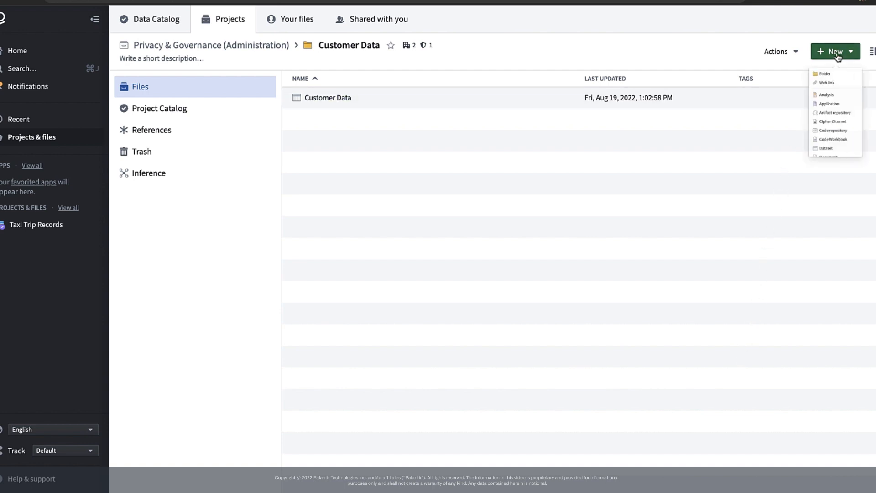
{"action": "left_click", "coordinate": [839, 168]}
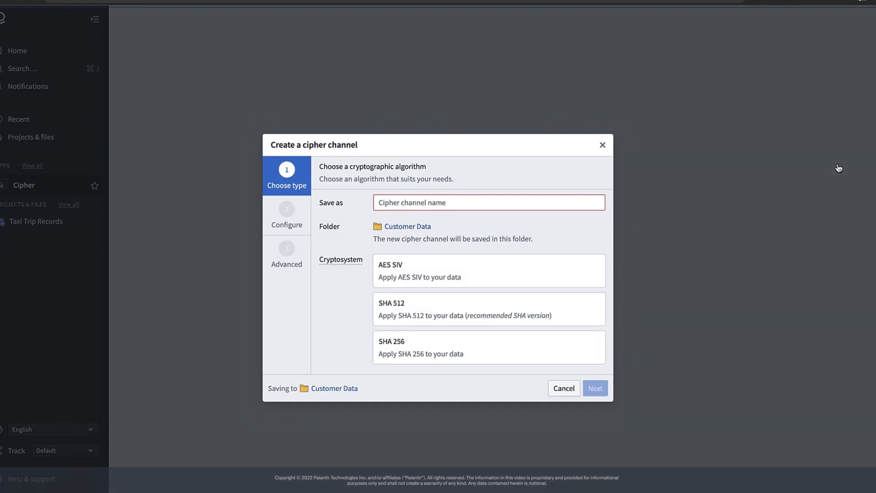
{"action": "mouse_move", "coordinate": [767, 185]}
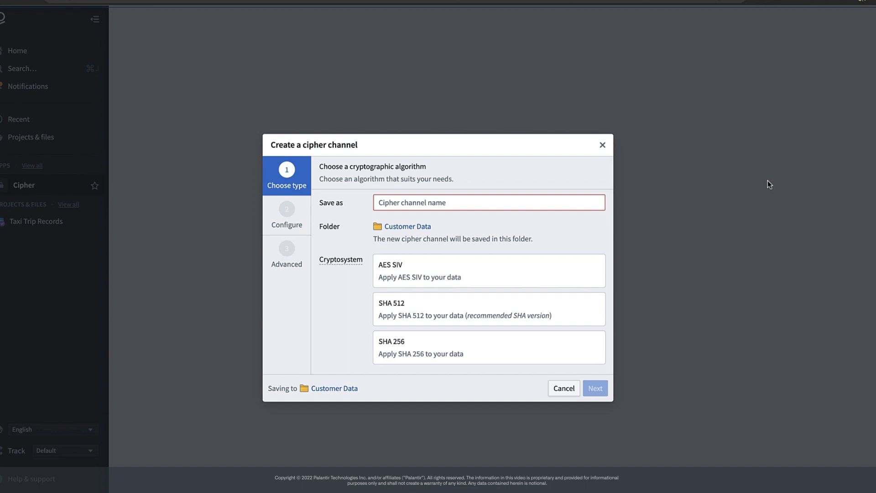
{"action": "mouse_move", "coordinate": [619, 195]}
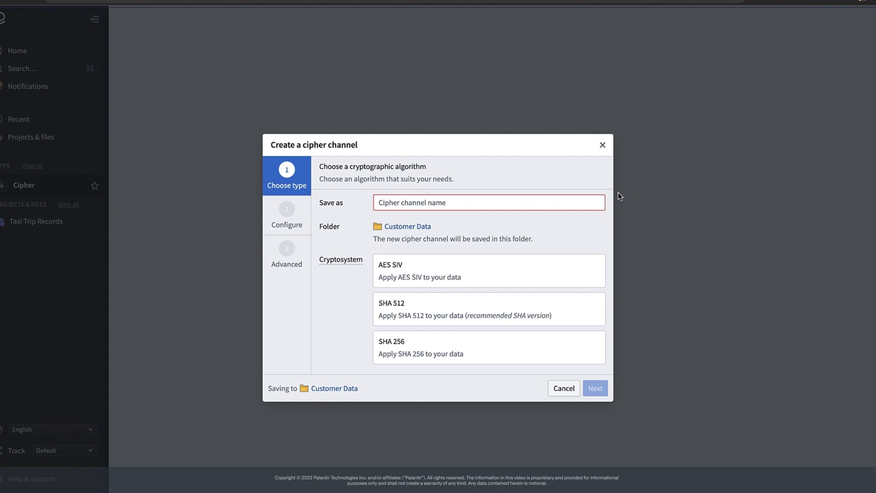
- Name the cipher channel My Cipher Channel
{"action": "type", "text": "My Cipher Channel"}
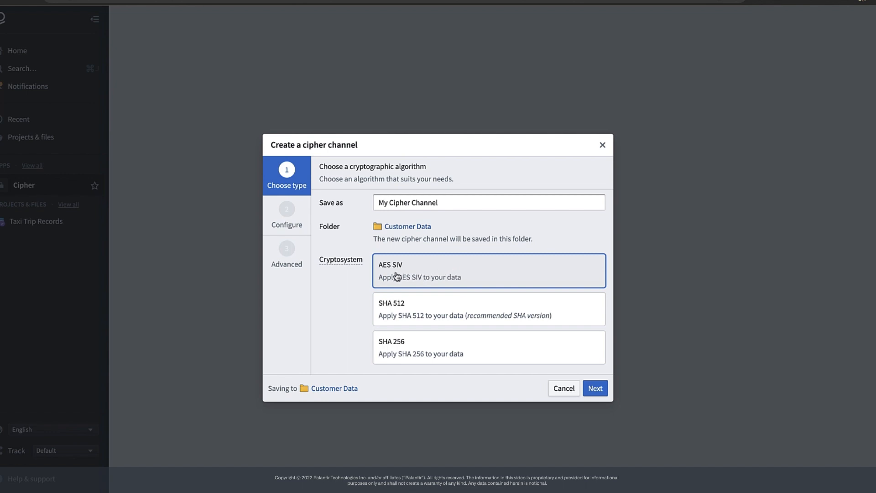
{"action": "mouse_move", "coordinate": [362, 274]}
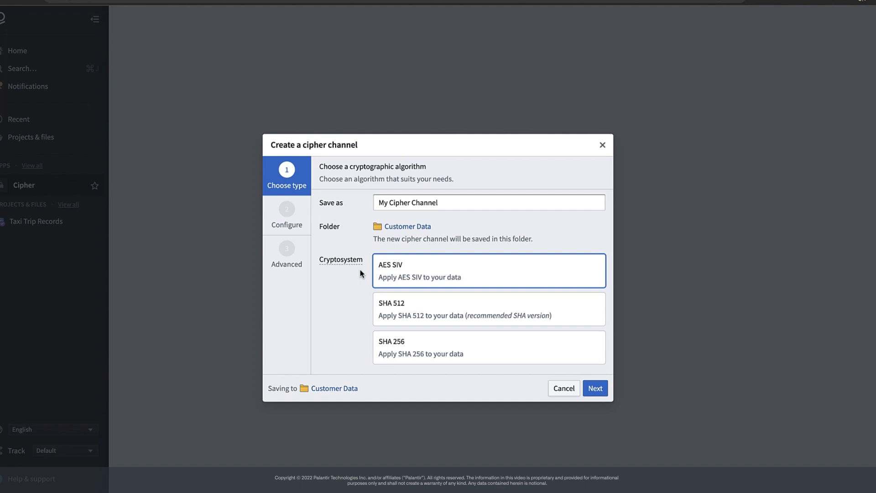
{"action": "mouse_move", "coordinate": [548, 354]}
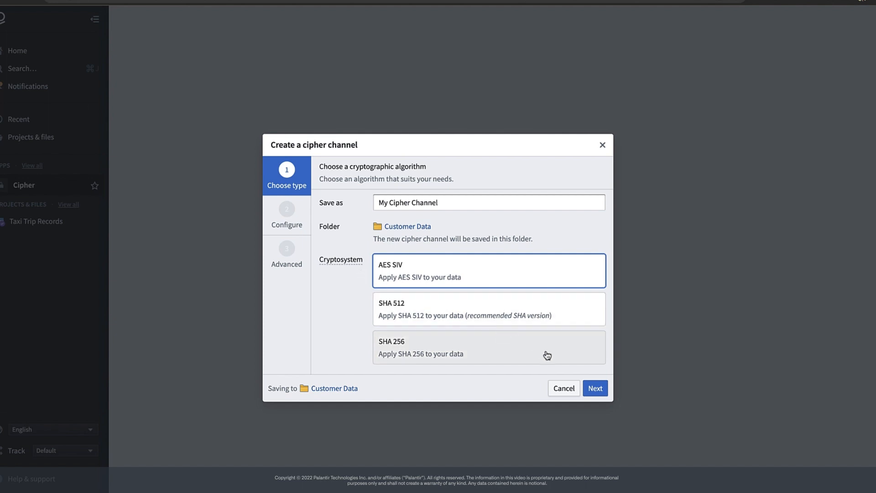
- Use Stretching Key Derivation with an auto-generated secret and proceed to advanced prompts
{"action": "left_click", "coordinate": [595, 388]}
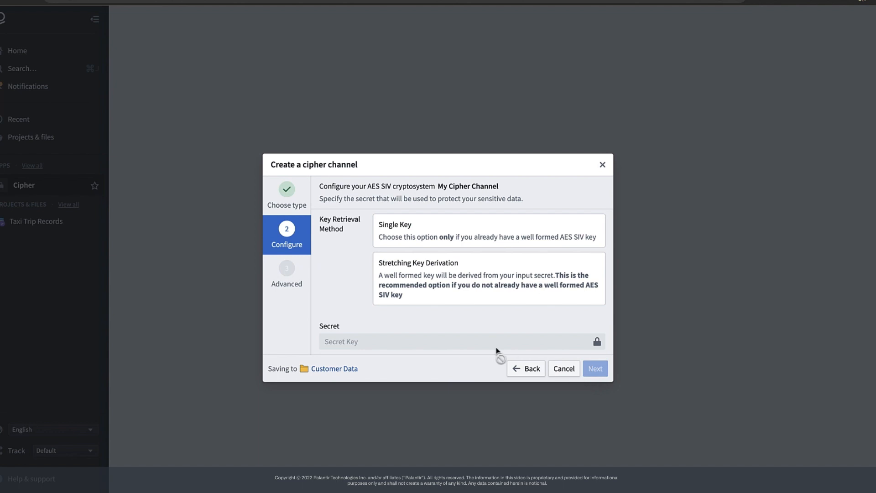
{"action": "mouse_move", "coordinate": [356, 274]}
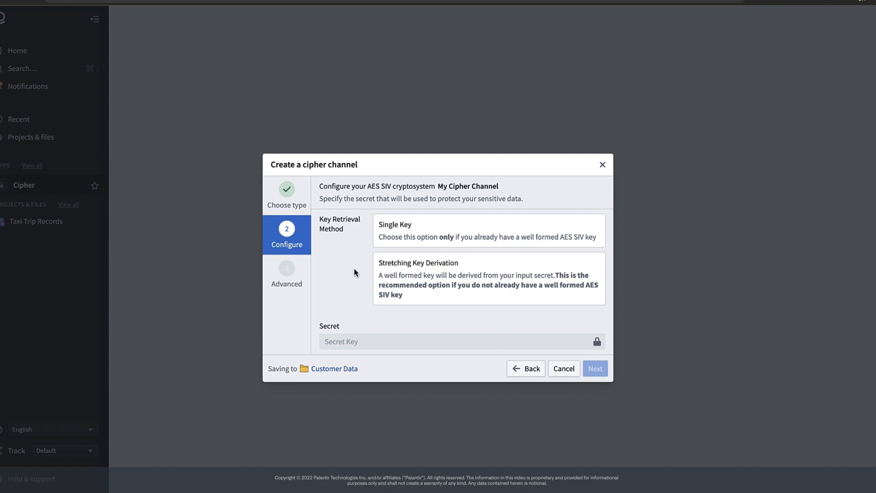
{"action": "mouse_move", "coordinate": [407, 232]}
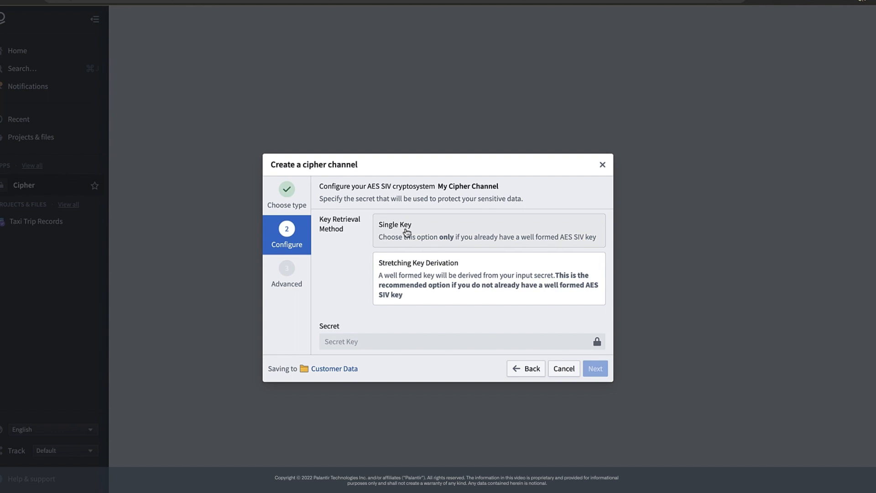
{"action": "mouse_move", "coordinate": [361, 237]}
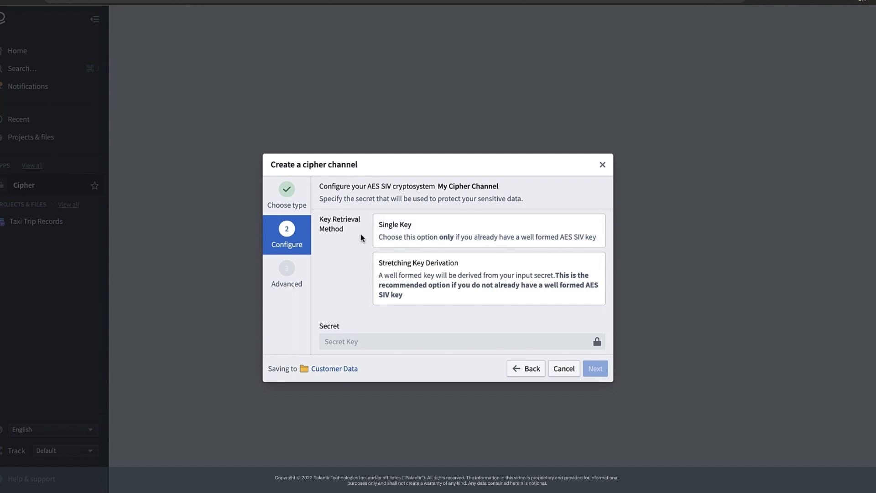
{"action": "mouse_move", "coordinate": [450, 299]}
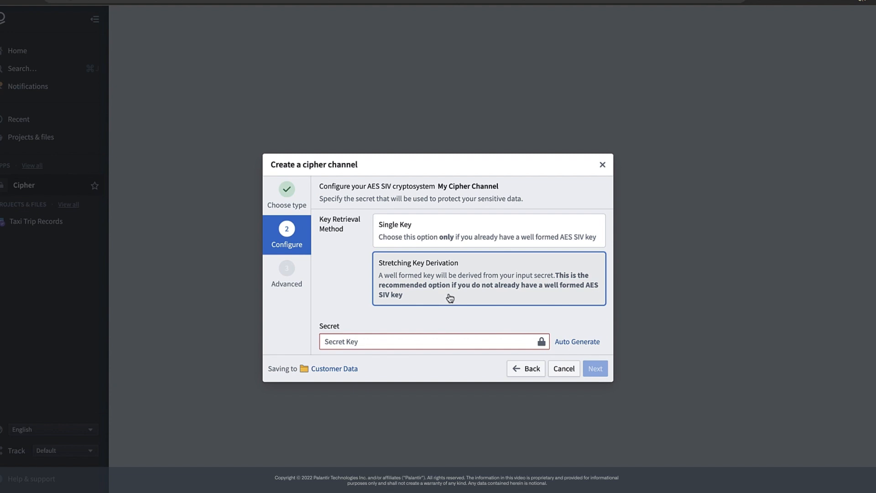
{"action": "mouse_move", "coordinate": [577, 349]}
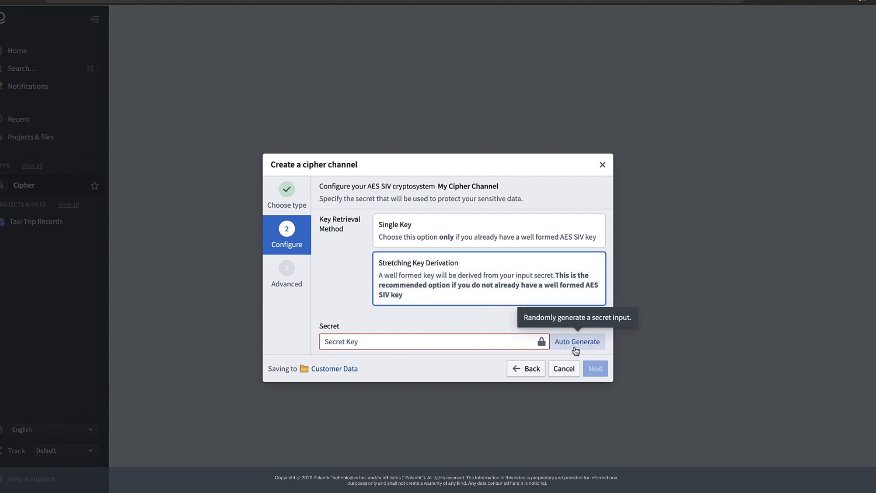
{"action": "left_click", "coordinate": [577, 341]}
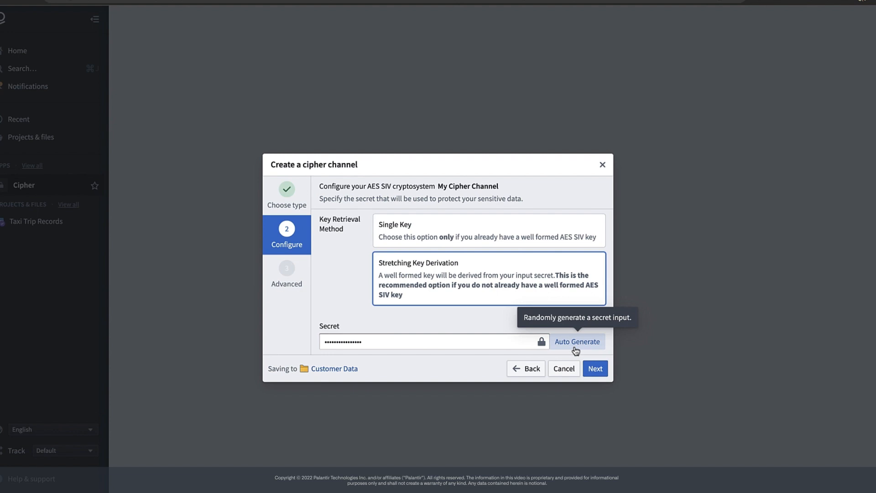
{"action": "left_click", "coordinate": [596, 368]}
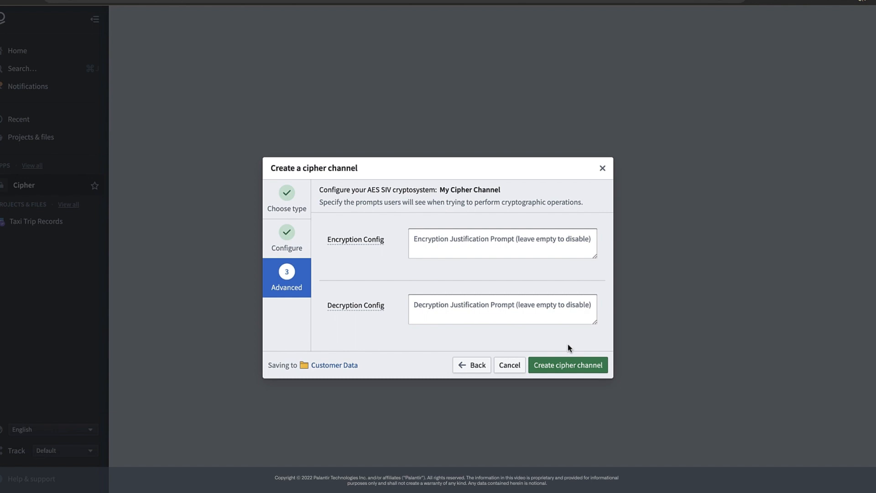
{"action": "mouse_move", "coordinate": [563, 351]}
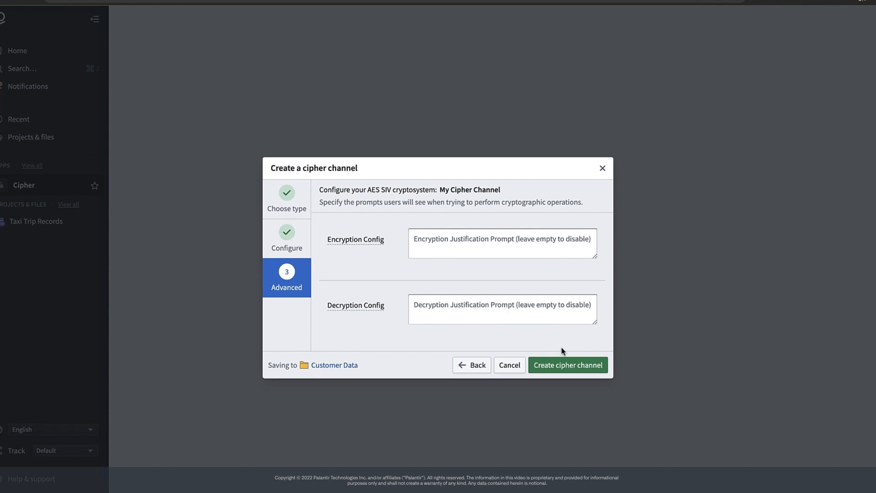
- Create My Cipher Channel with both justification prompt fields left empty
{"action": "left_click", "coordinate": [568, 365]}
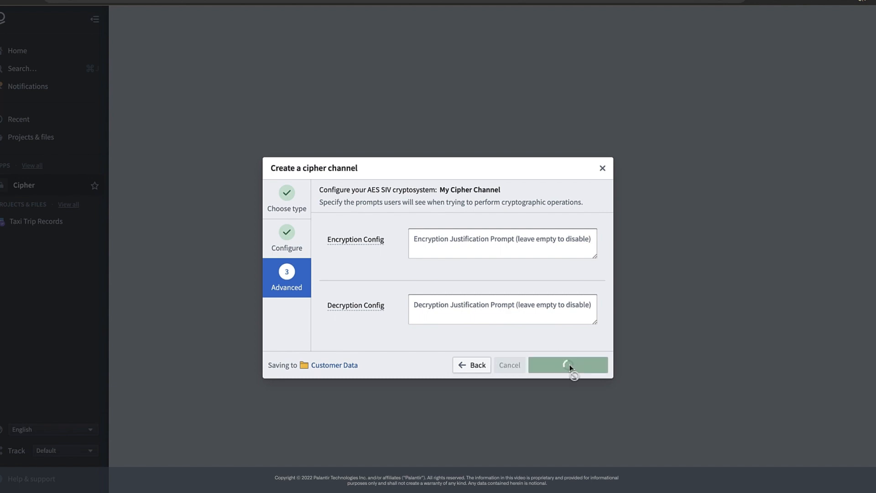
{"action": "left_click", "coordinate": [568, 365]}
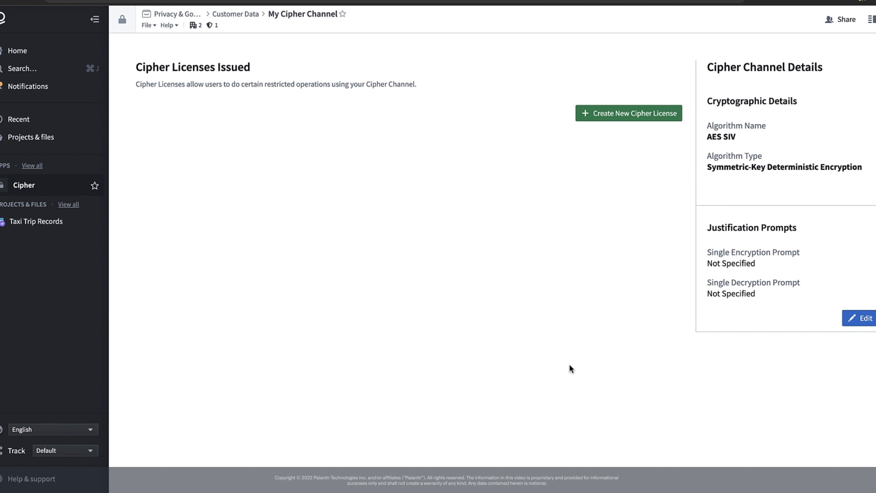
{"action": "mouse_move", "coordinate": [814, 233]}
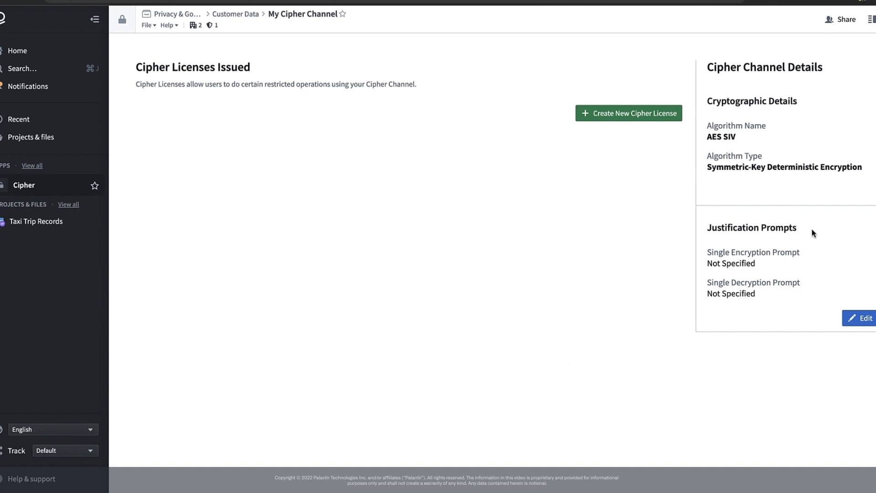
{"action": "mouse_move", "coordinate": [712, 257]}
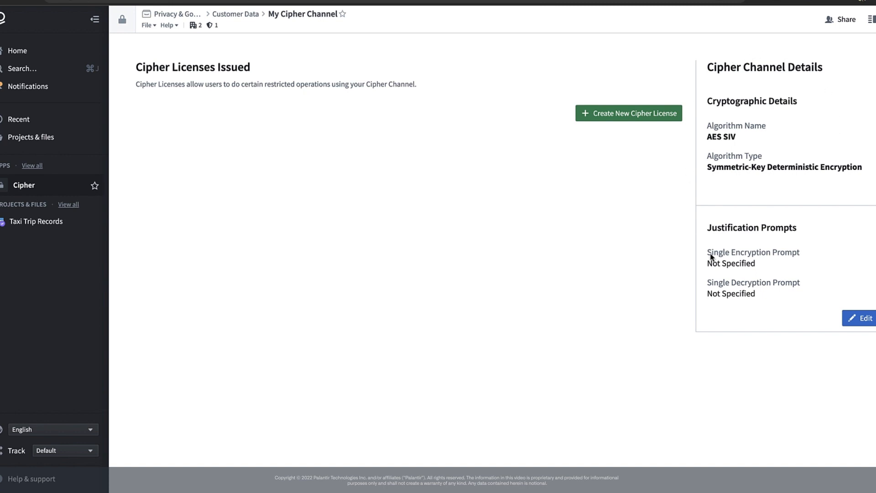
{"action": "mouse_move", "coordinate": [663, 213]}
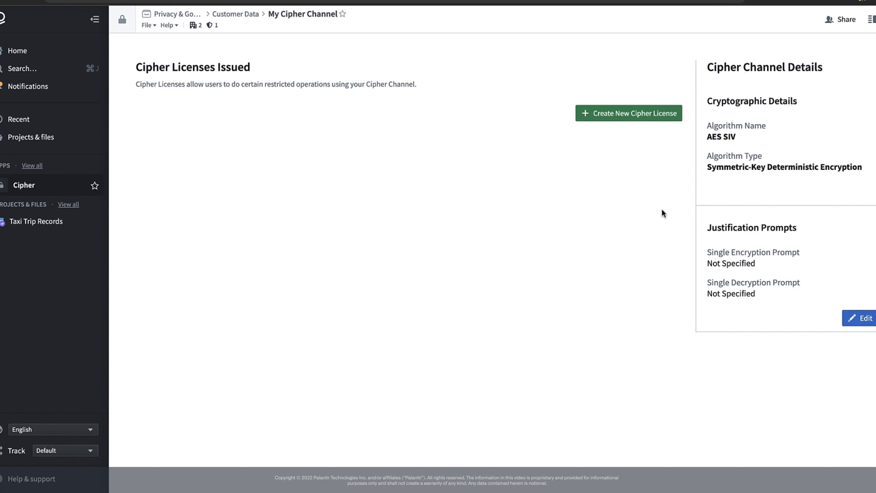
{"action": "mouse_move", "coordinate": [604, 269]}
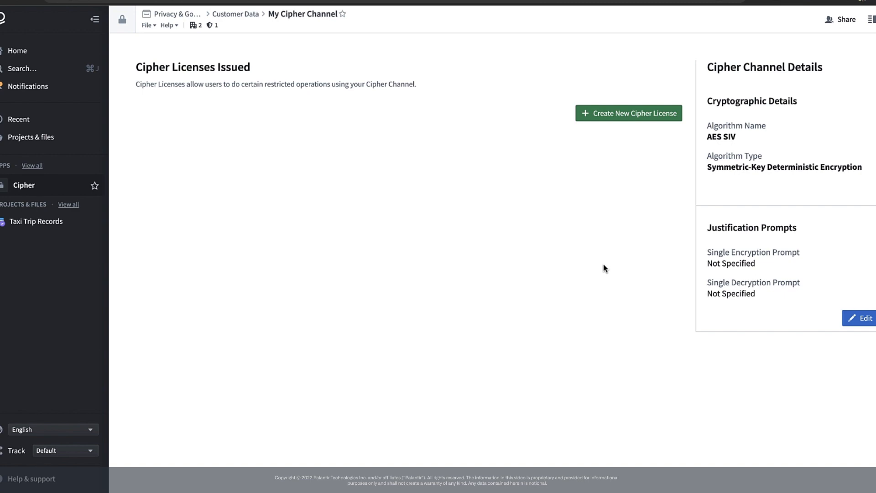
- Bring up the Create Cipher License form for My Cipher Channel
{"action": "left_click", "coordinate": [630, 113]}
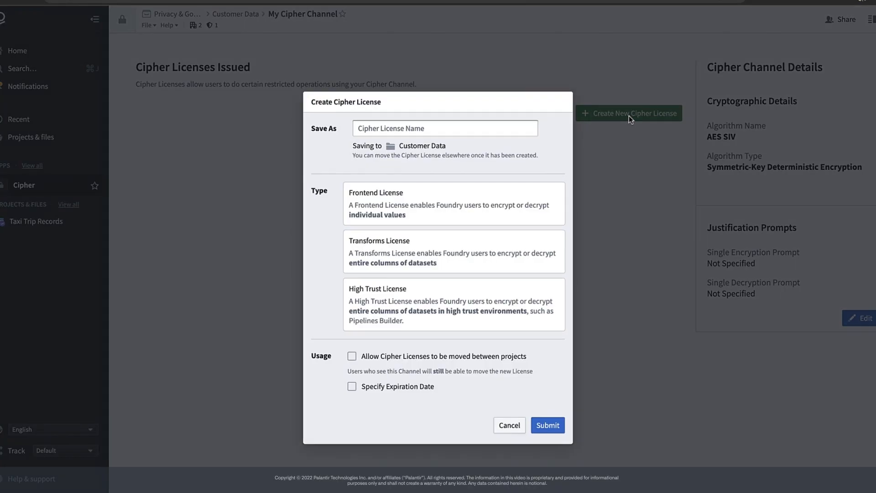
- Submit a High Trust license 'My New License' allowing both encryption and decryption
{"action": "left_click", "coordinate": [446, 128]}
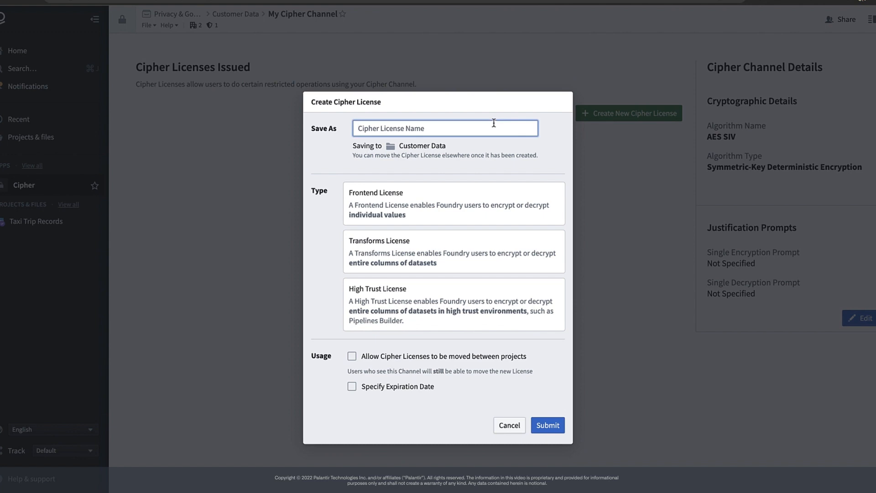
{"action": "type", "text": "My New License"}
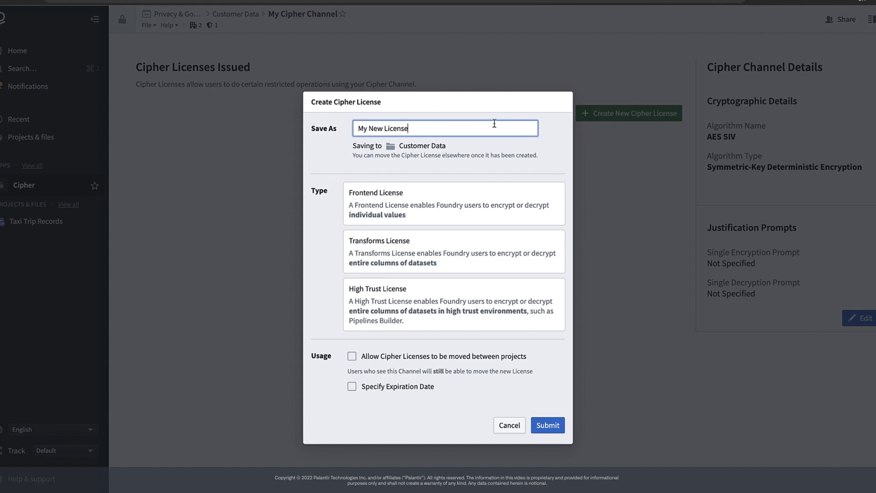
{"action": "mouse_move", "coordinate": [359, 187]}
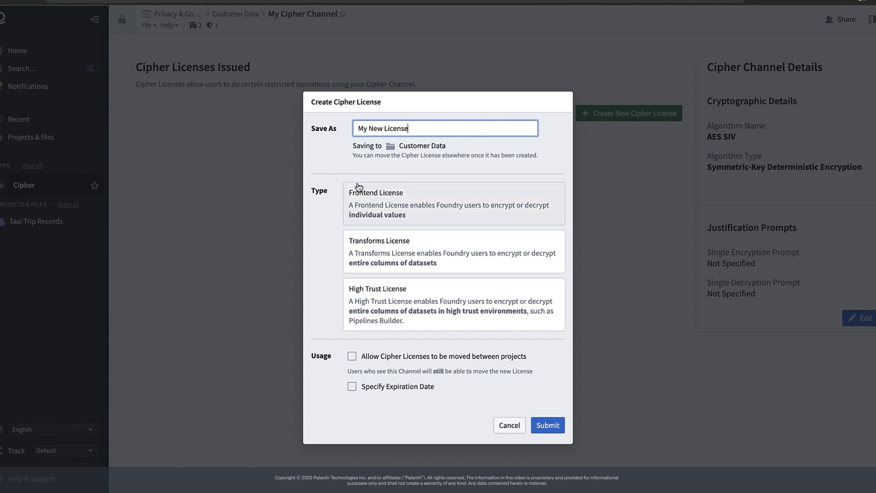
{"action": "mouse_move", "coordinate": [332, 294]}
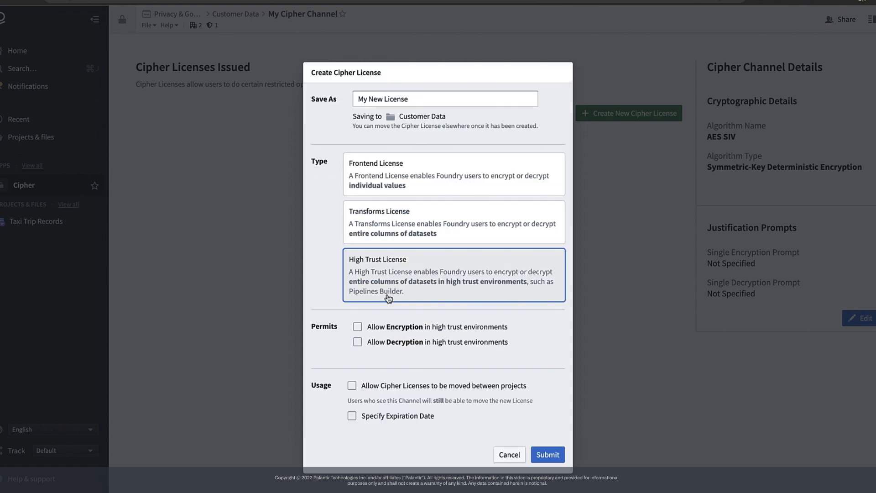
{"action": "mouse_move", "coordinate": [362, 301]}
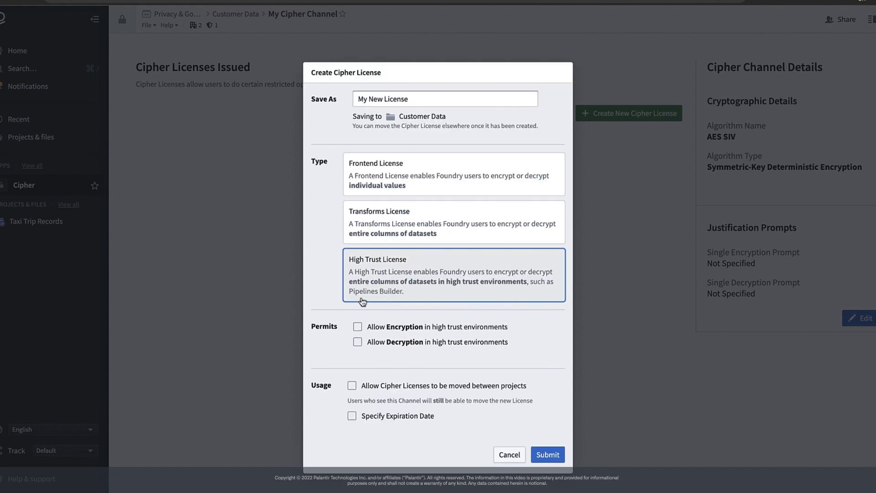
{"action": "mouse_move", "coordinate": [396, 299]}
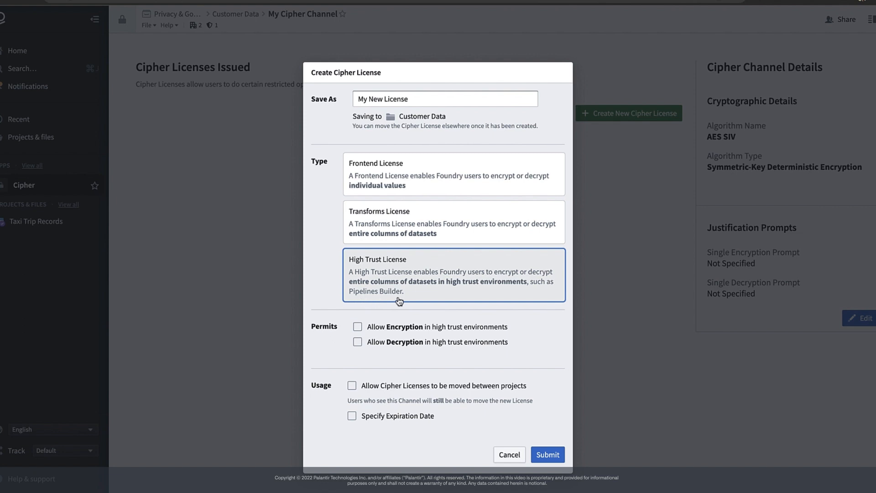
{"action": "left_click", "coordinate": [357, 326]}
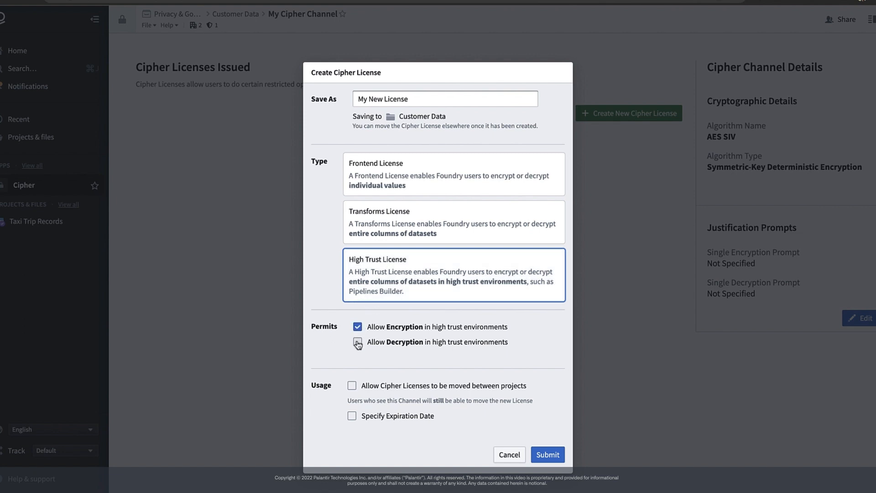
{"action": "left_click", "coordinate": [356, 342]}
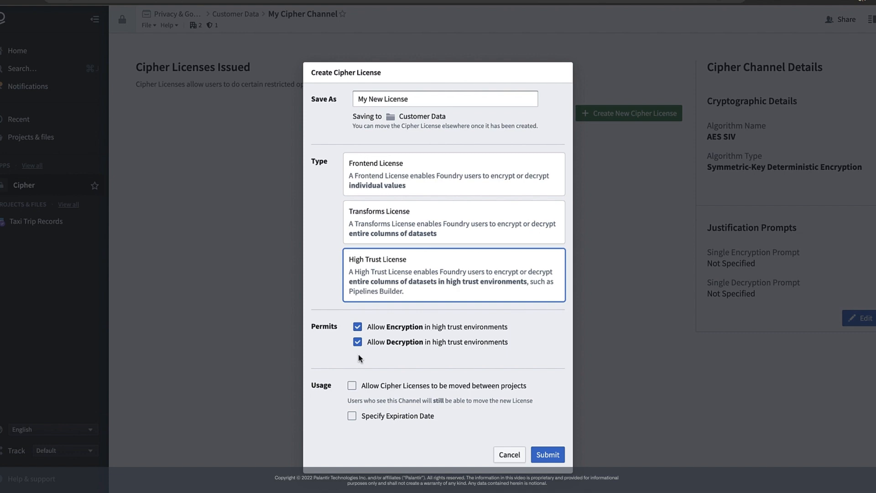
{"action": "mouse_move", "coordinate": [379, 366]}
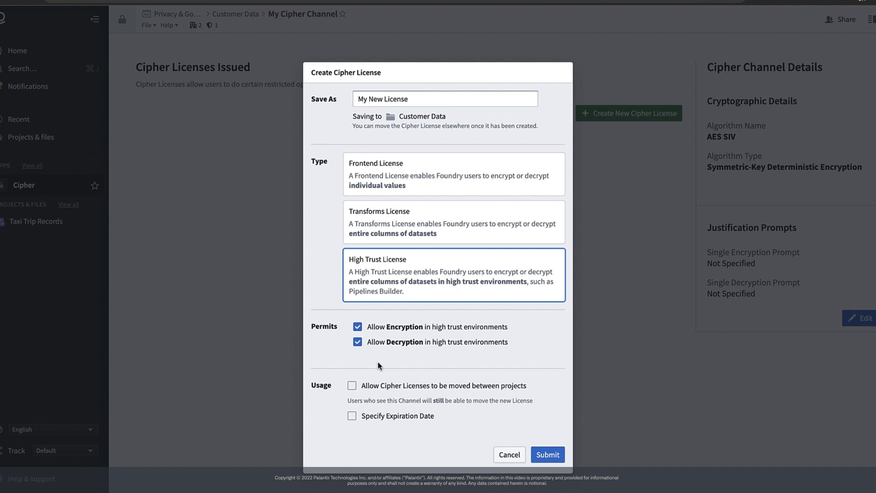
{"action": "left_click", "coordinate": [548, 454]}
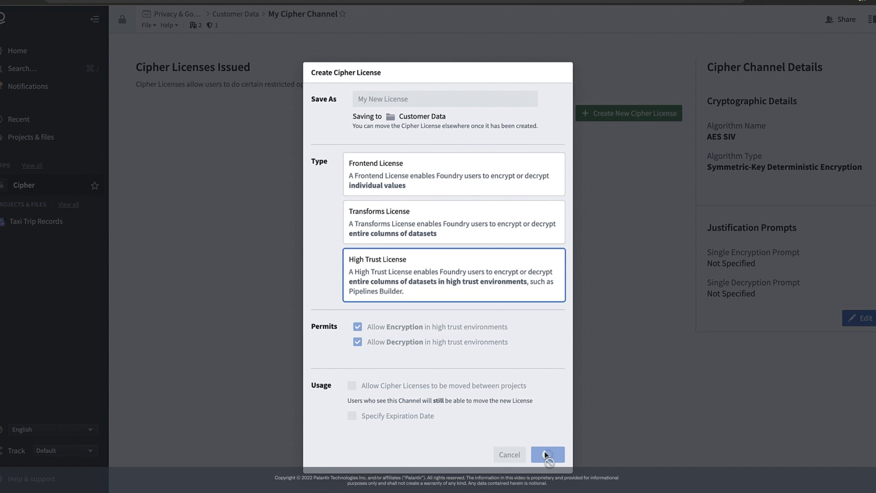
{"action": "left_click", "coordinate": [547, 455]}
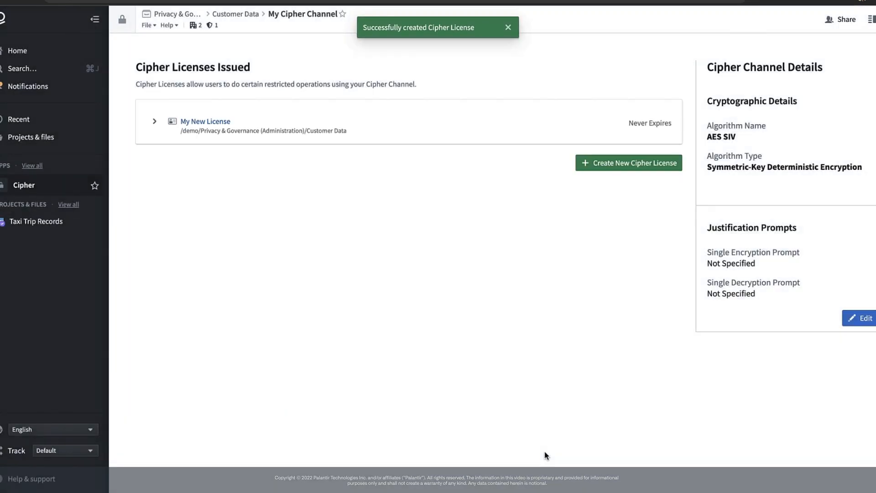
{"action": "mouse_move", "coordinate": [228, 159]}
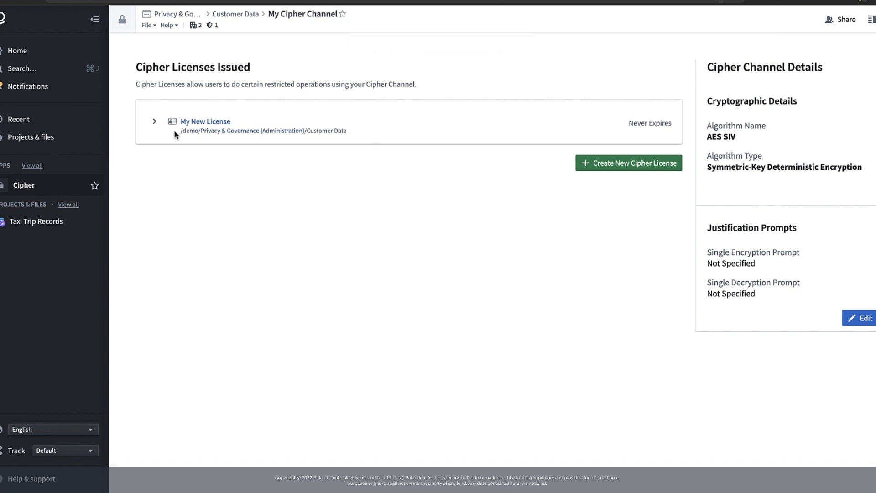
{"action": "mouse_move", "coordinate": [174, 137]}
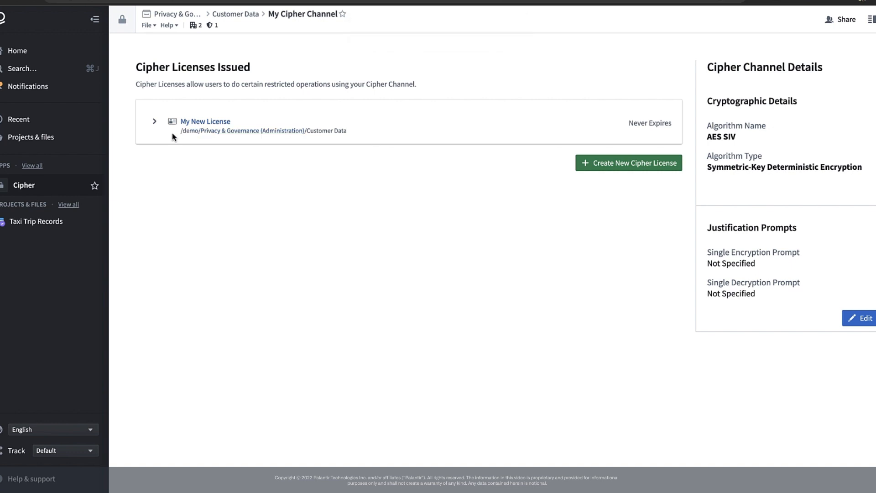
{"action": "mouse_move", "coordinate": [171, 134]}
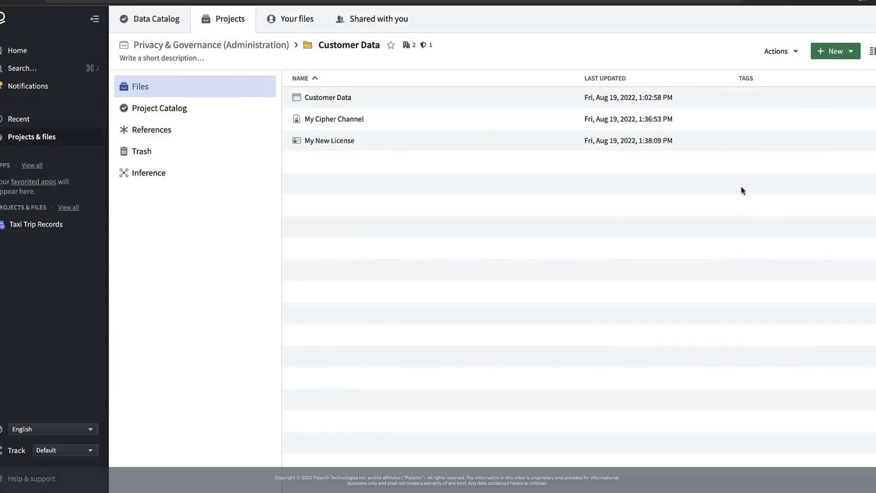
- Create a new batch pipeline in Pipeline Builder
{"action": "left_click", "coordinate": [832, 51]}
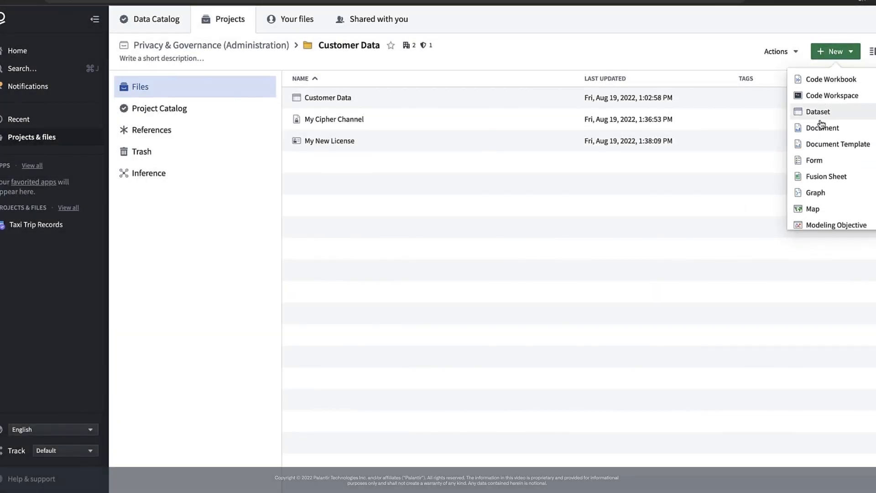
{"action": "left_click", "coordinate": [822, 184]}
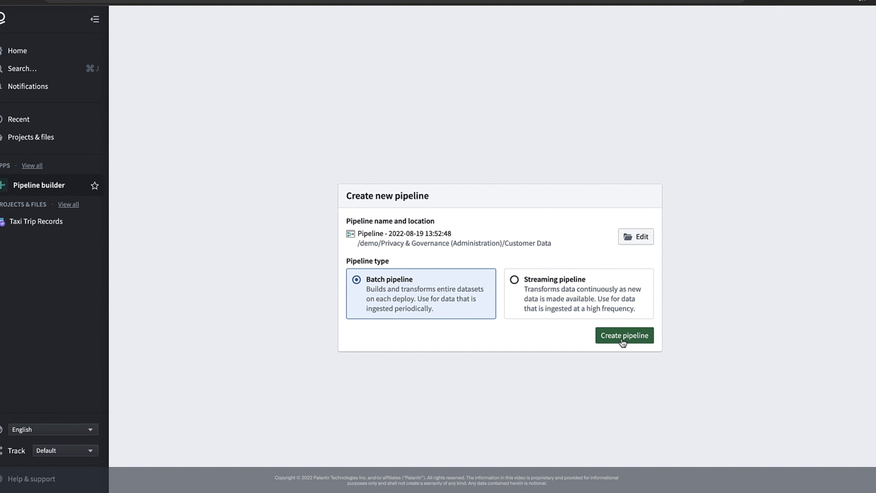
{"action": "left_click", "coordinate": [625, 335]}
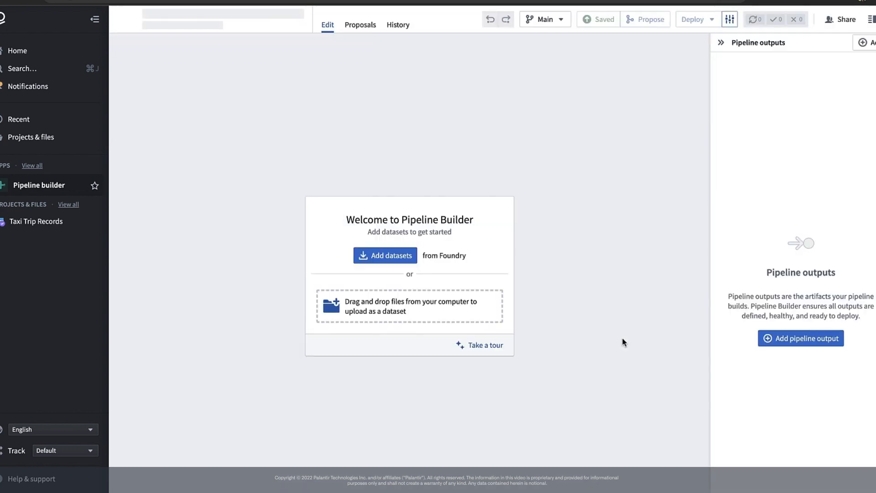
- Add the Customer Data dataset as the pipeline's input node
{"action": "left_click", "coordinate": [385, 255]}
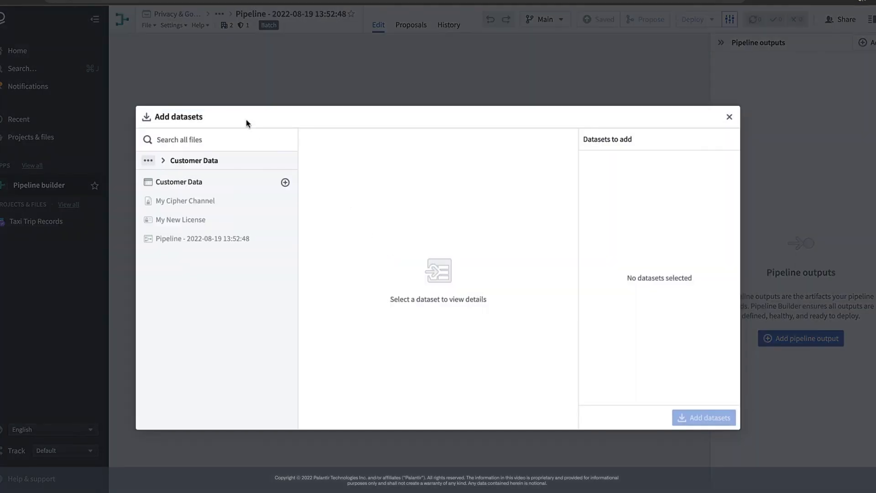
{"action": "left_click", "coordinate": [179, 181]}
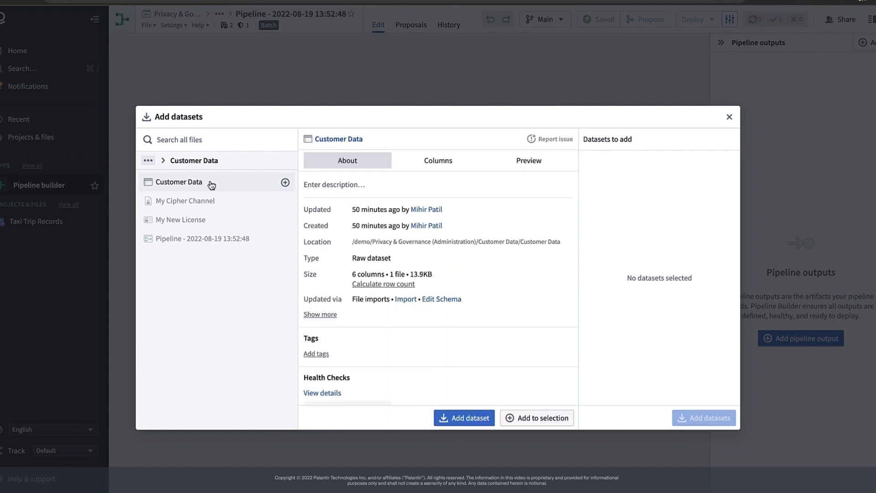
{"action": "left_click", "coordinate": [464, 418]}
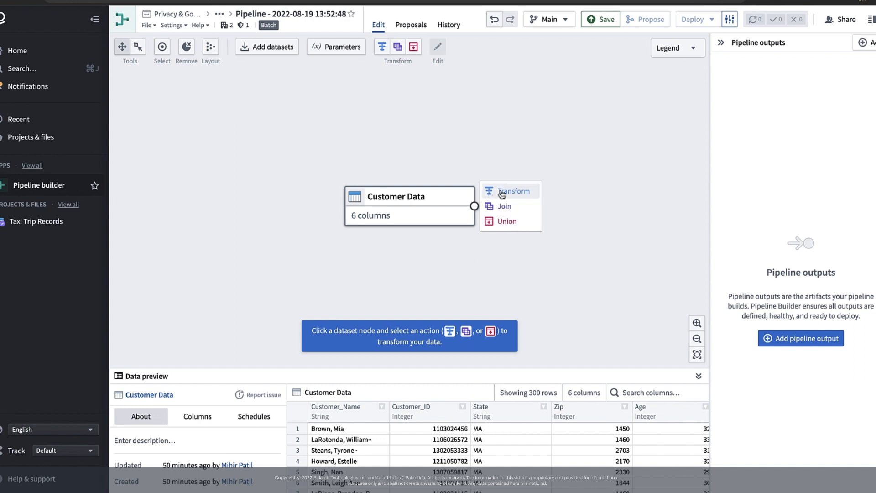
- Add a Cipher encrypt transform on Customer_Name using the license 'my new license'
{"action": "left_click", "coordinate": [513, 191]}
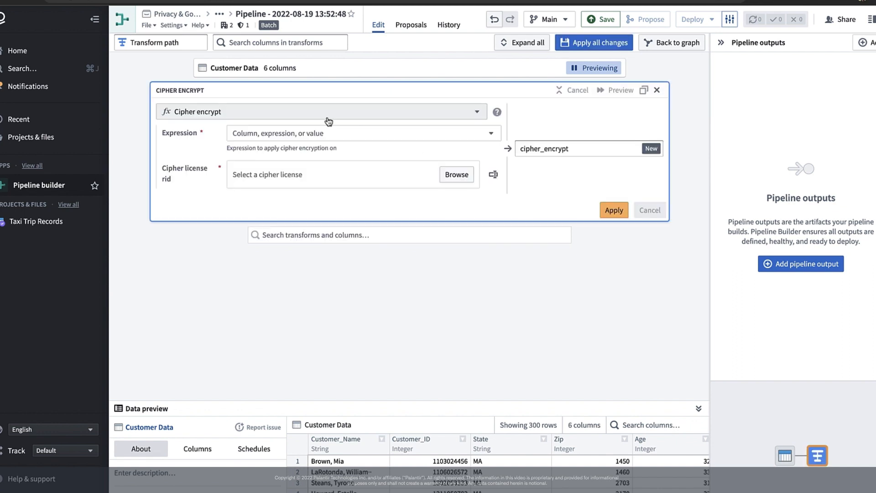
{"action": "left_click", "coordinate": [360, 133]}
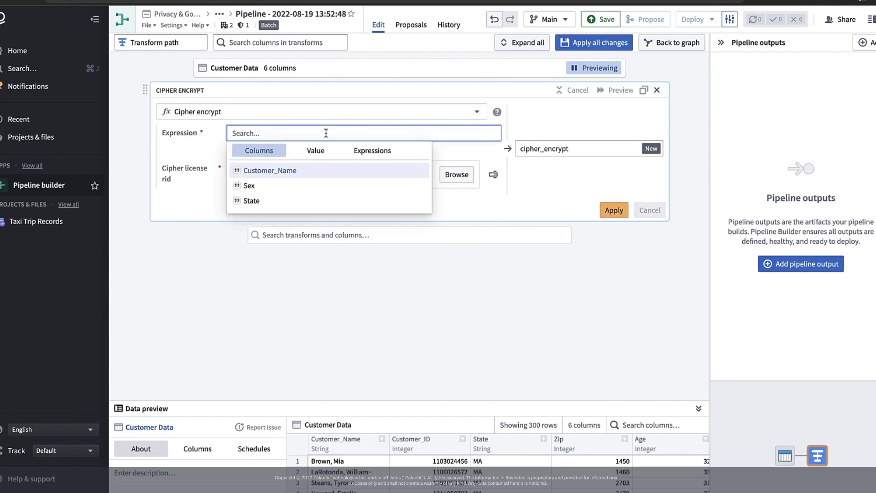
{"action": "left_click", "coordinate": [270, 170]}
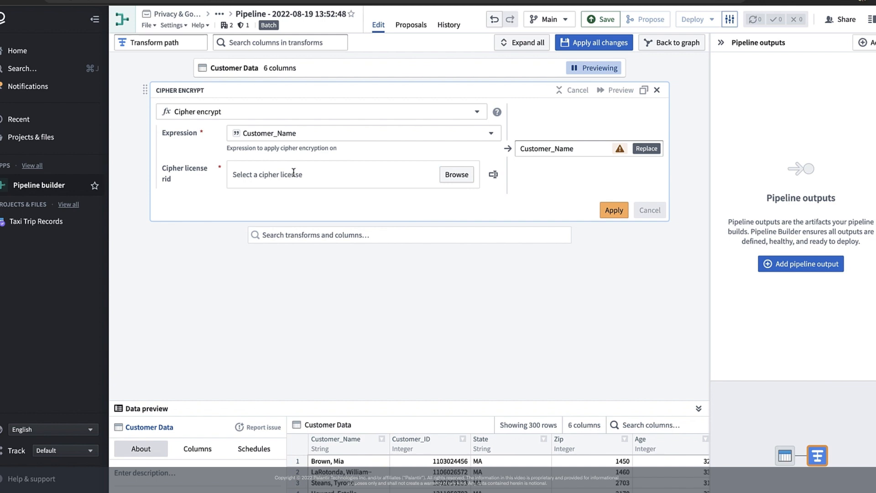
{"action": "mouse_move", "coordinate": [316, 162]}
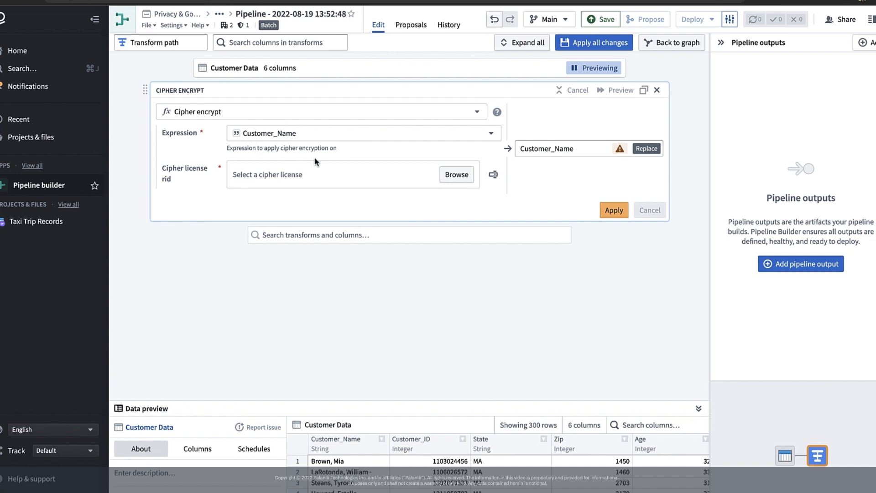
{"action": "left_click", "coordinate": [457, 175]}
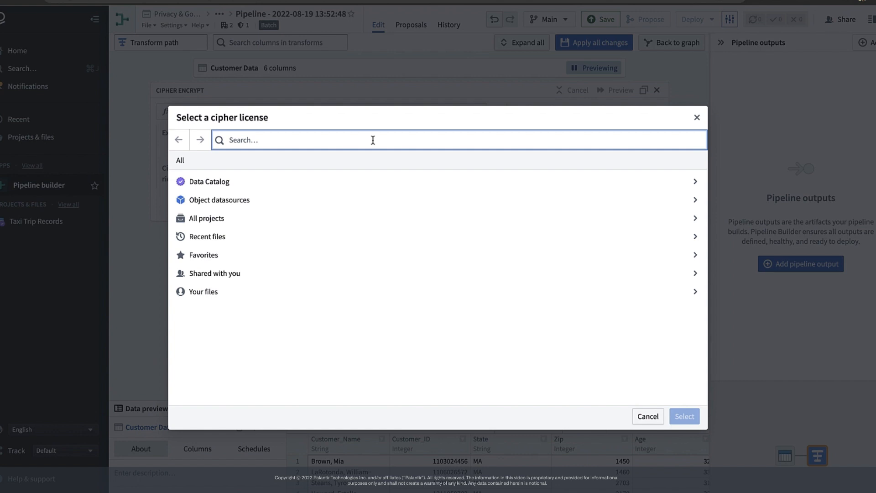
{"action": "type", "text": "my new license"}
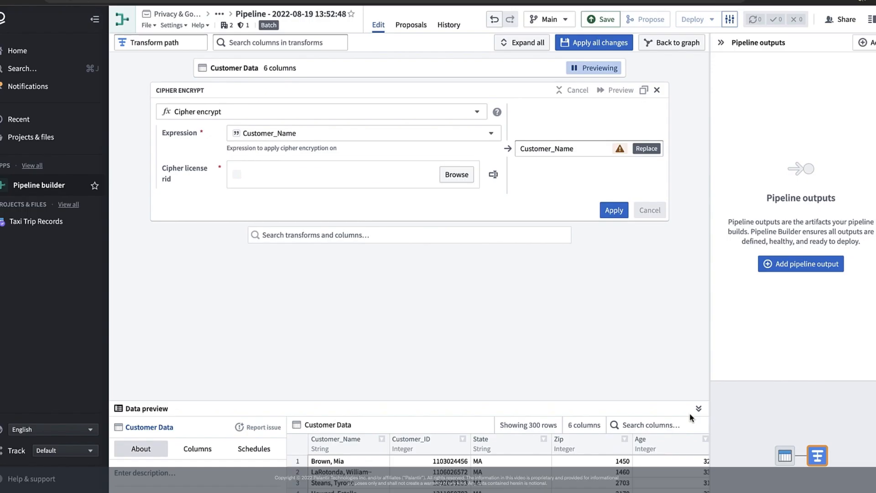
- Apply the transform and view Customer_Name as ciphertext in the enlarged preview
{"action": "left_click", "coordinate": [614, 210]}
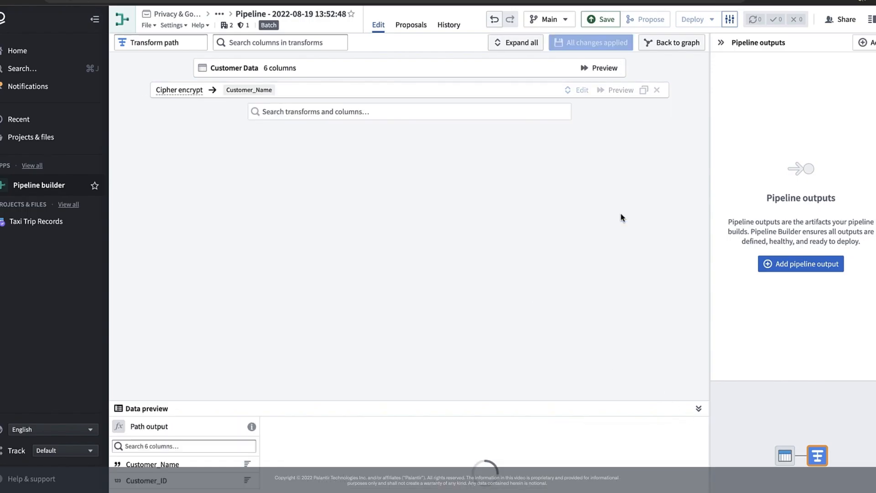
{"action": "mouse_move", "coordinate": [562, 402]}
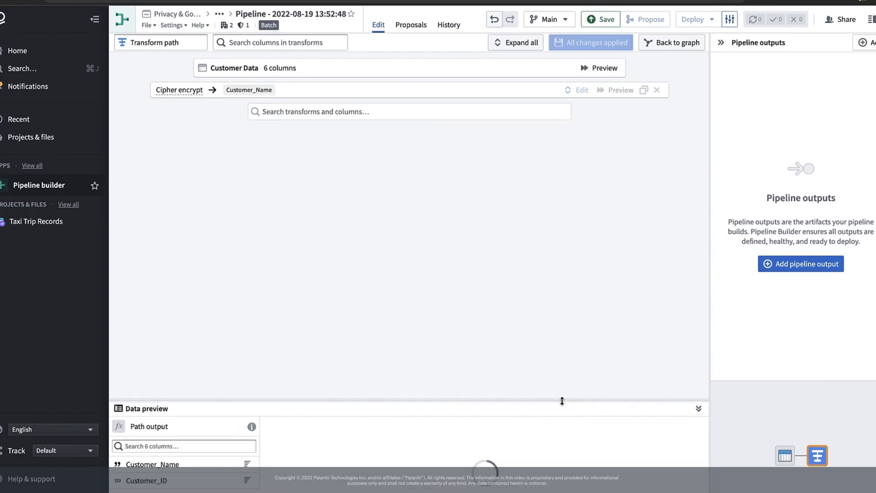
{"action": "left_click_drag", "start_coordinate": [562, 401], "coordinate": [562, 304]}
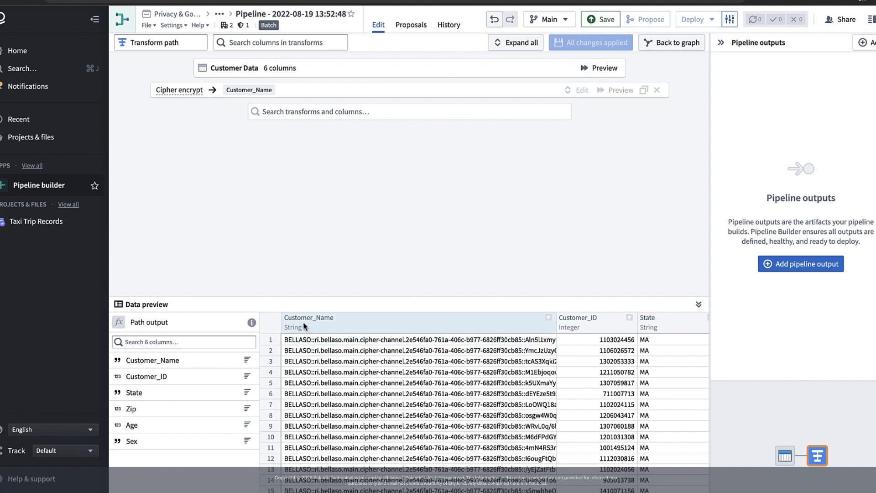
{"action": "mouse_move", "coordinate": [335, 365]}
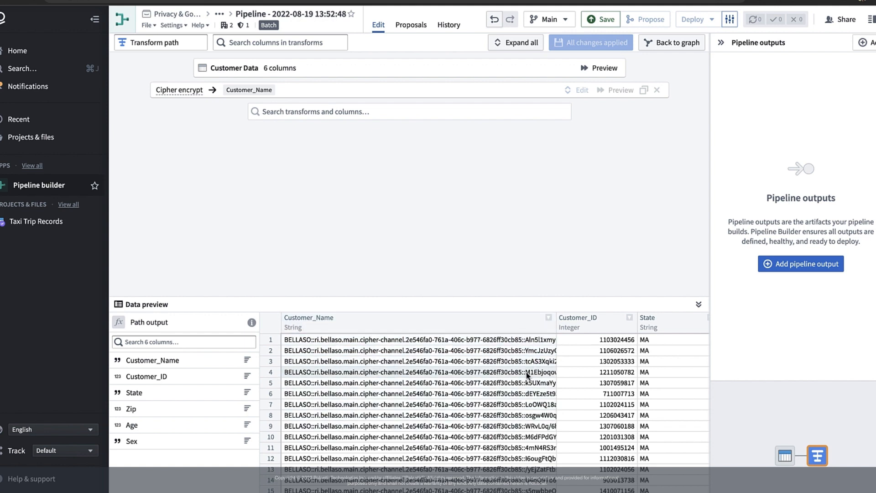
{"action": "mouse_move", "coordinate": [515, 314]}
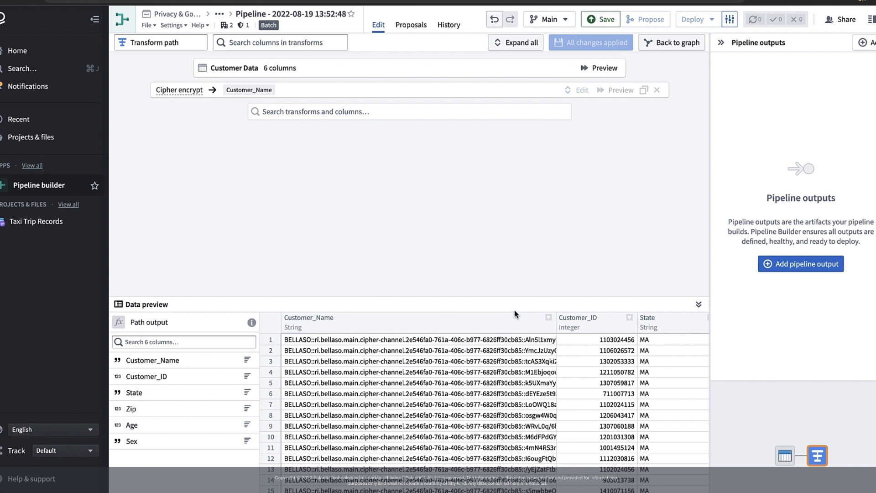
{"action": "mouse_move", "coordinate": [515, 314]}
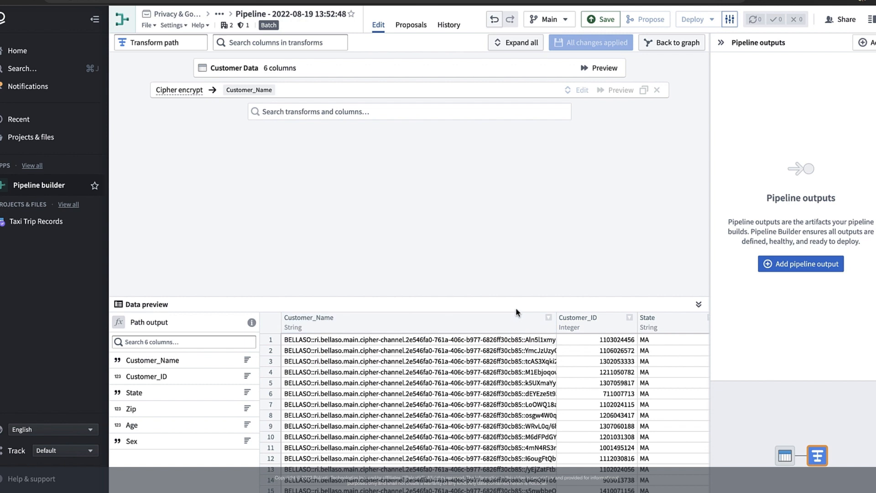
{"action": "mouse_move", "coordinate": [659, 86]}
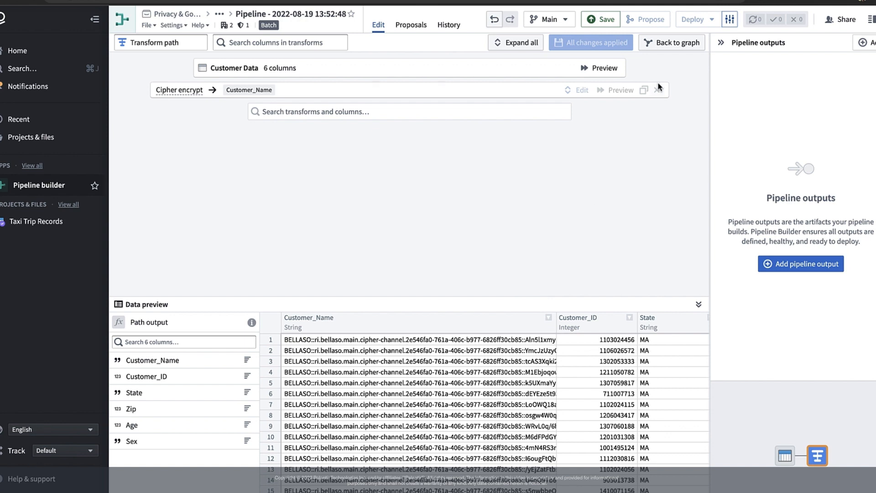
- From the graph, add a new output dataset after the transform and name it Customer Data Encrypted
{"action": "left_click", "coordinate": [672, 42]}
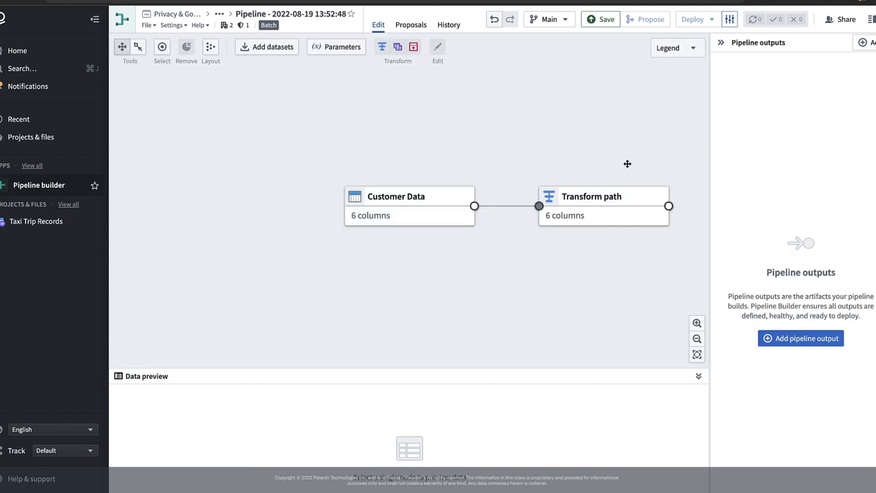
{"action": "left_click", "coordinate": [595, 205]}
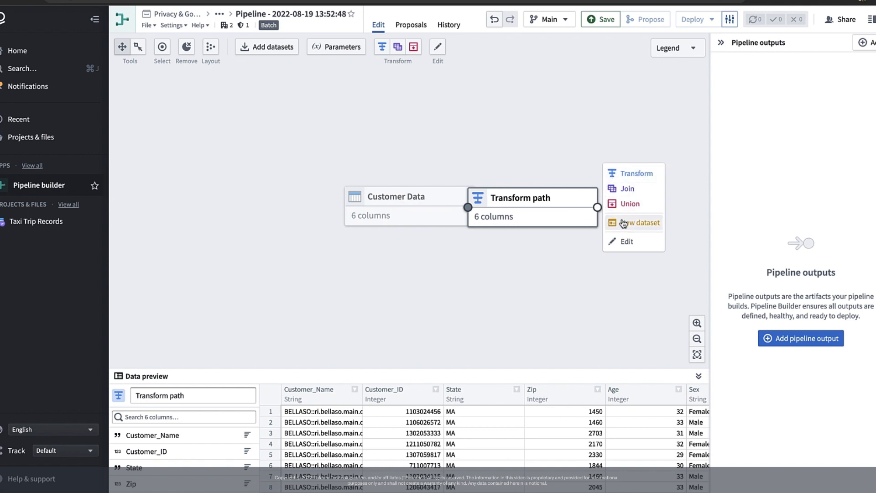
{"action": "left_click", "coordinate": [638, 223]}
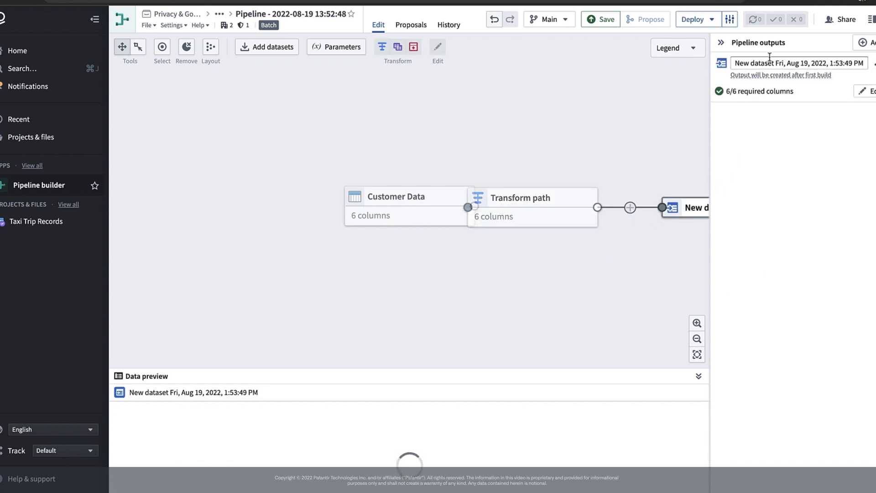
{"action": "type", "text": "Customer Data Encrypted"}
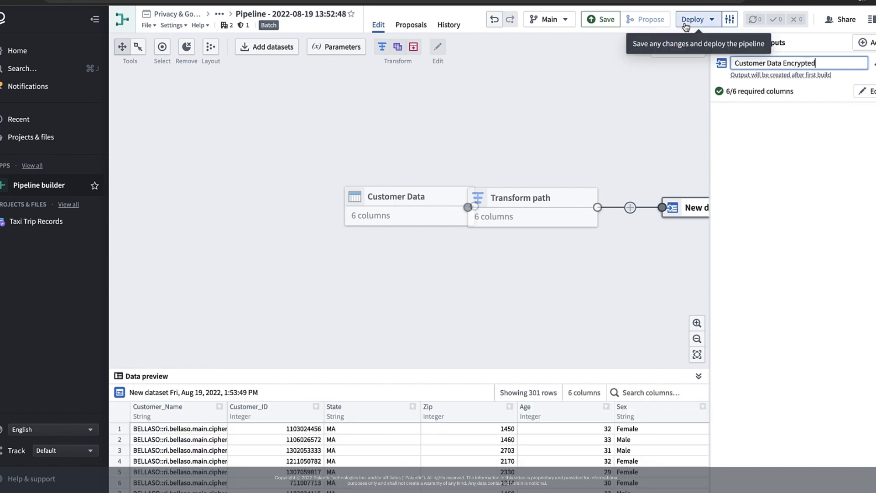
- Deploy the pipeline, then view the built Customer Data Encrypted dataset from the Builds page
{"action": "left_click", "coordinate": [693, 19]}
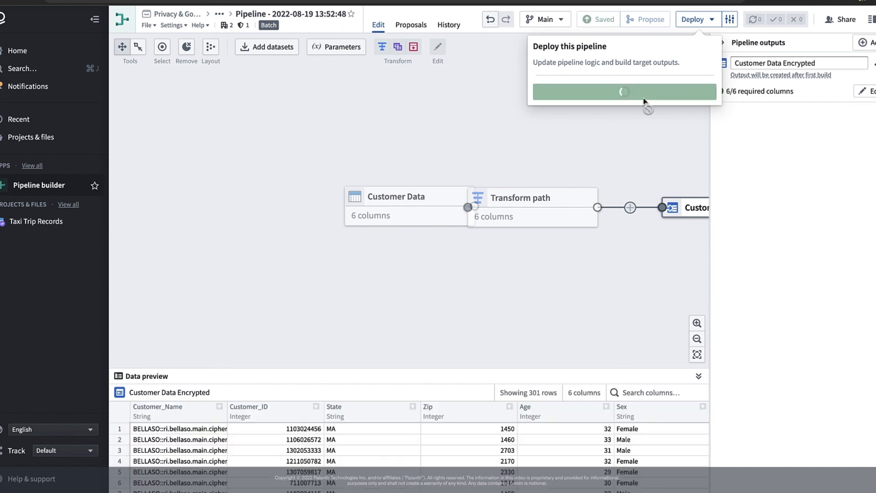
{"action": "left_click", "coordinate": [625, 91]}
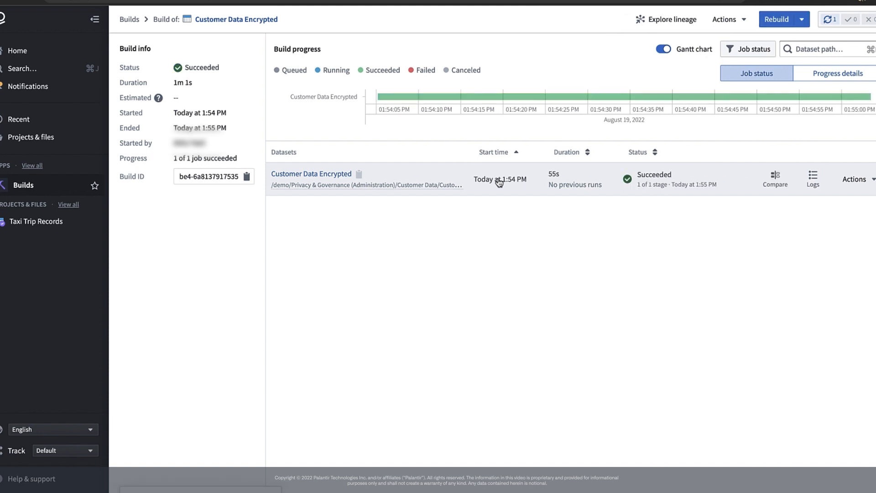
{"action": "left_click", "coordinate": [311, 173]}
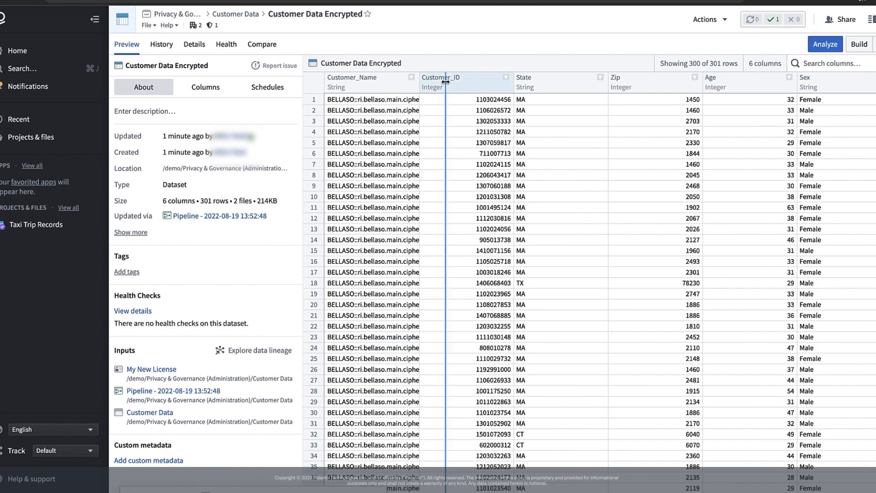